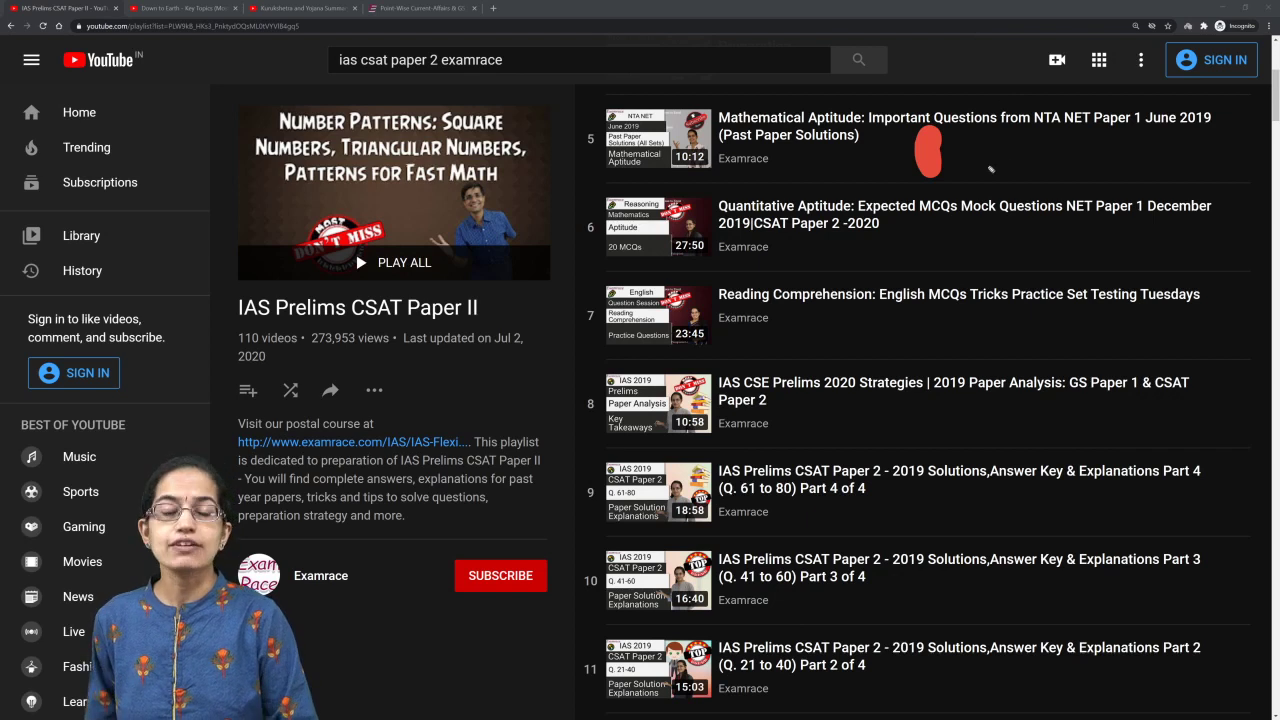
mouse_move(893, 247)
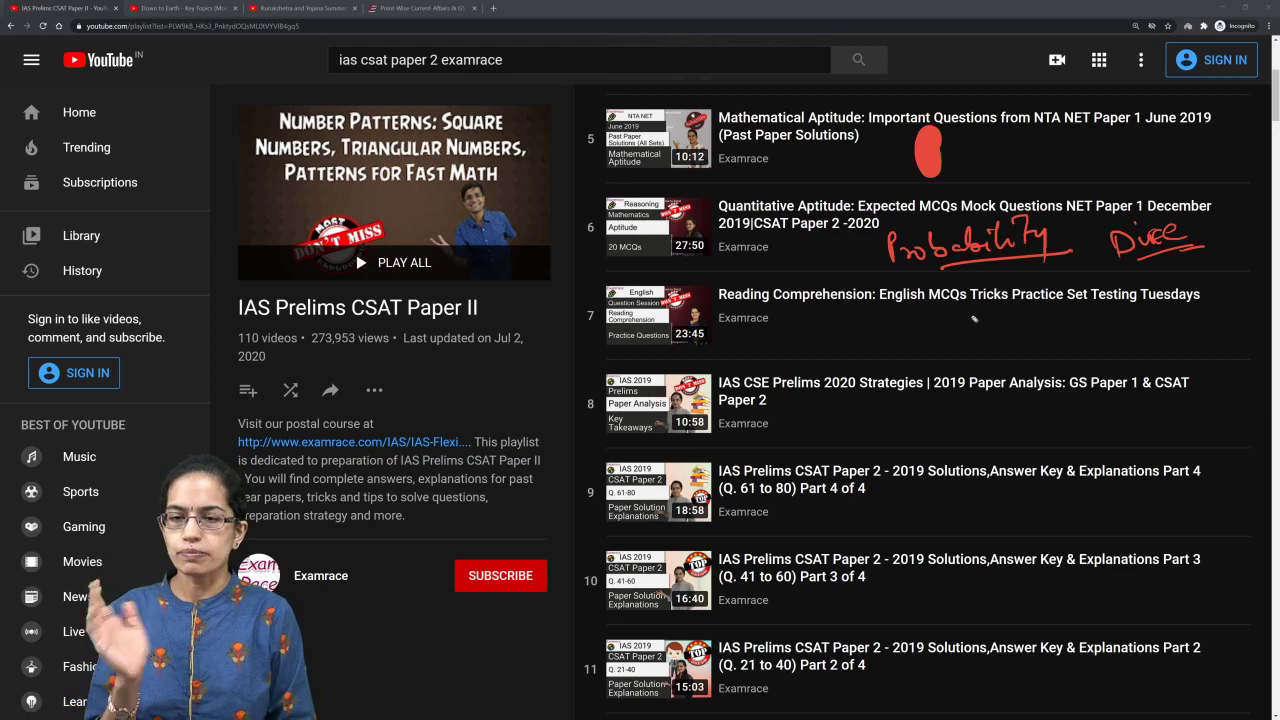
mouse_move(1037, 168)
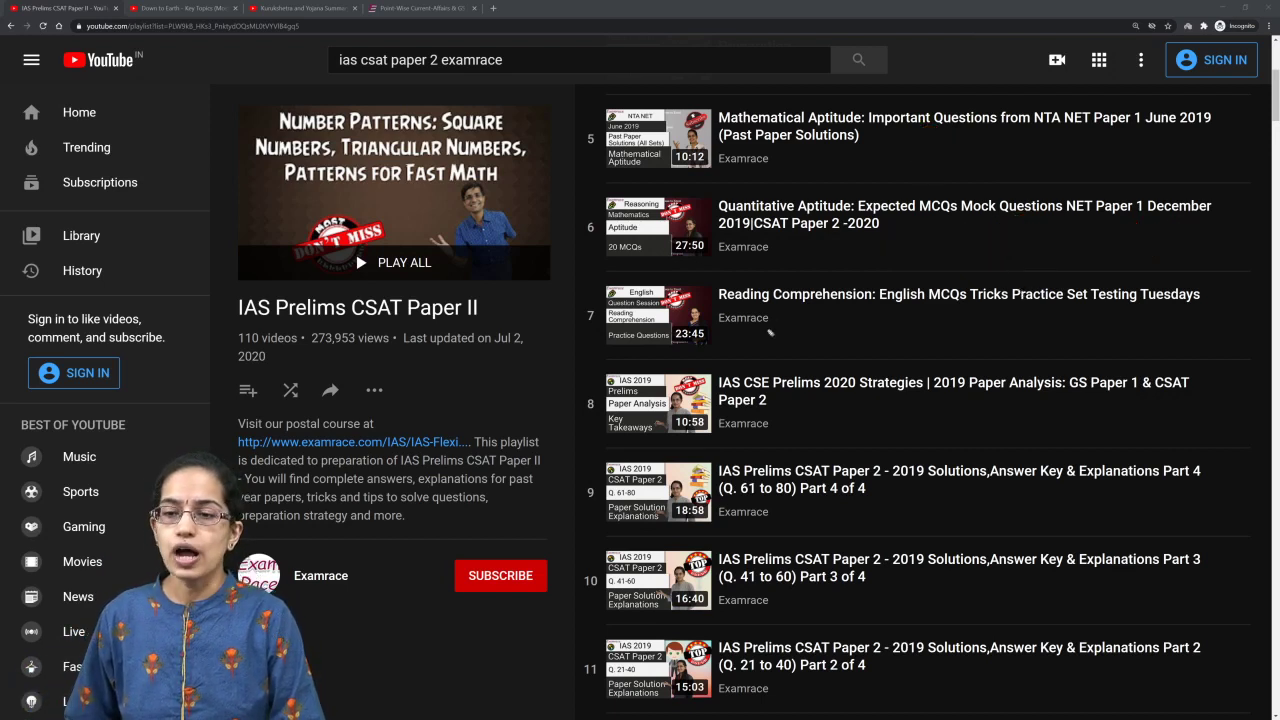
scroll(down, 3)
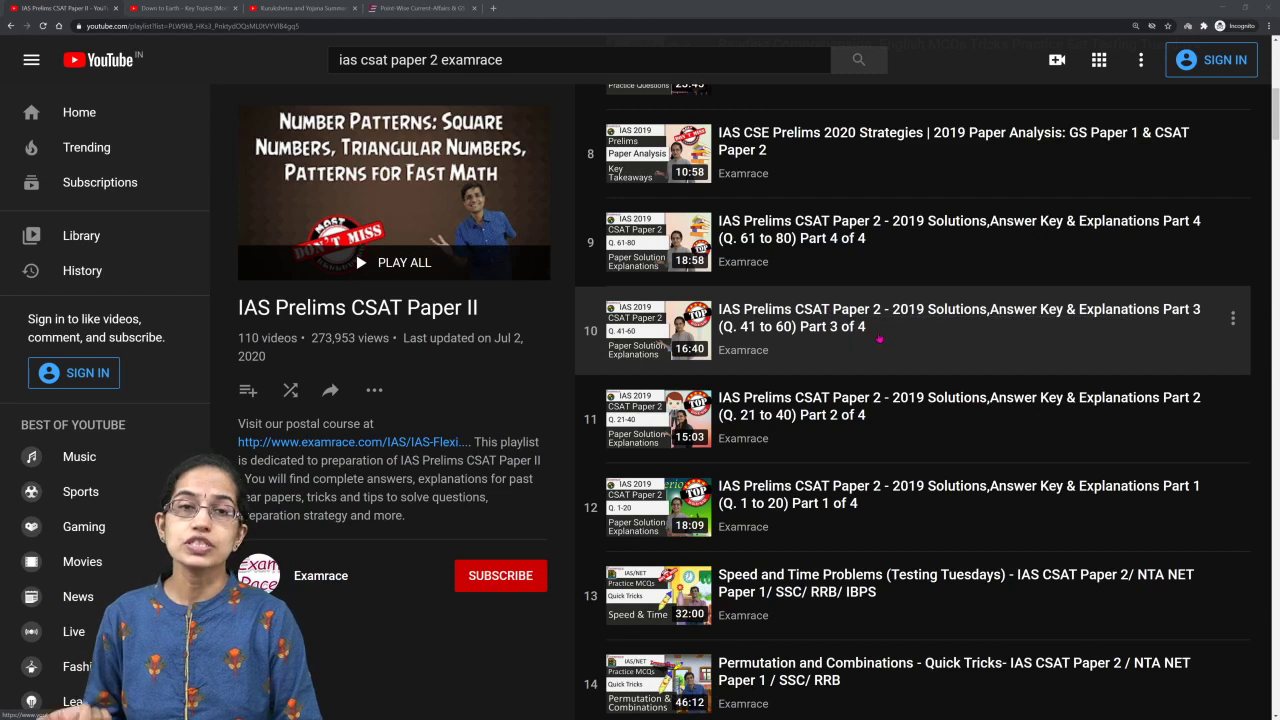
scroll(down, 3)
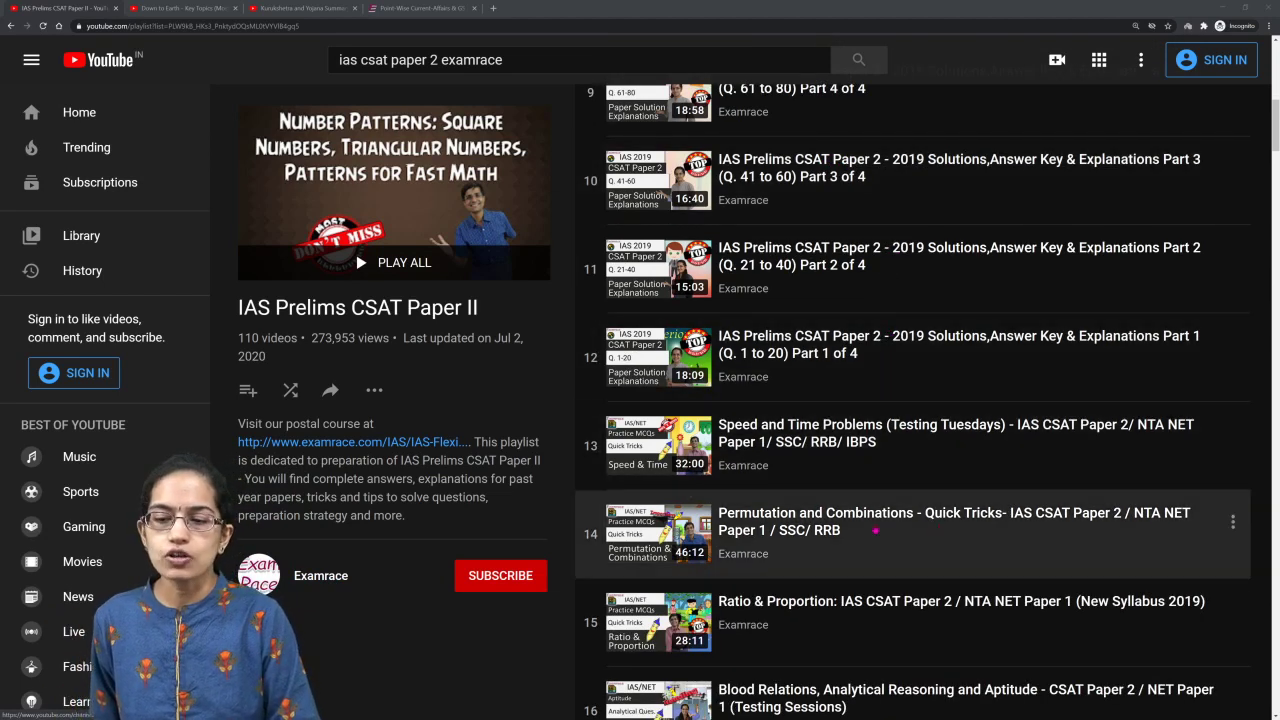
mouse_move(803, 465)
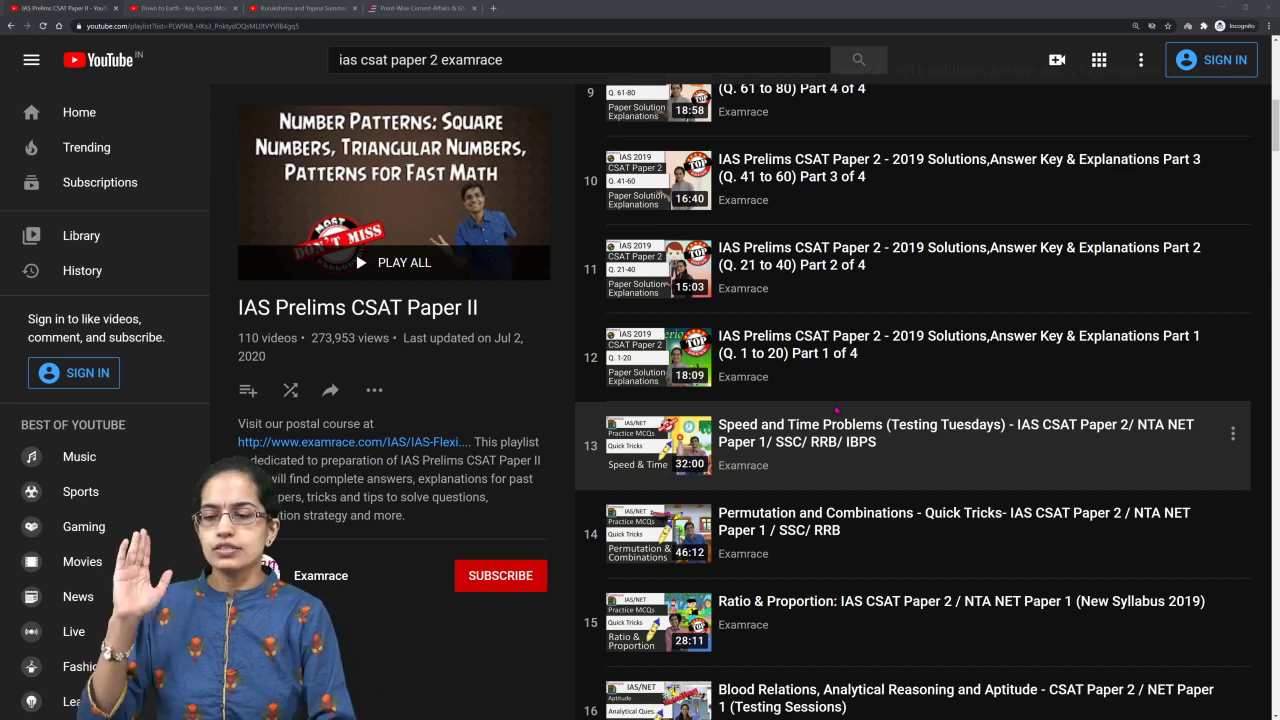
scroll(up, 3)
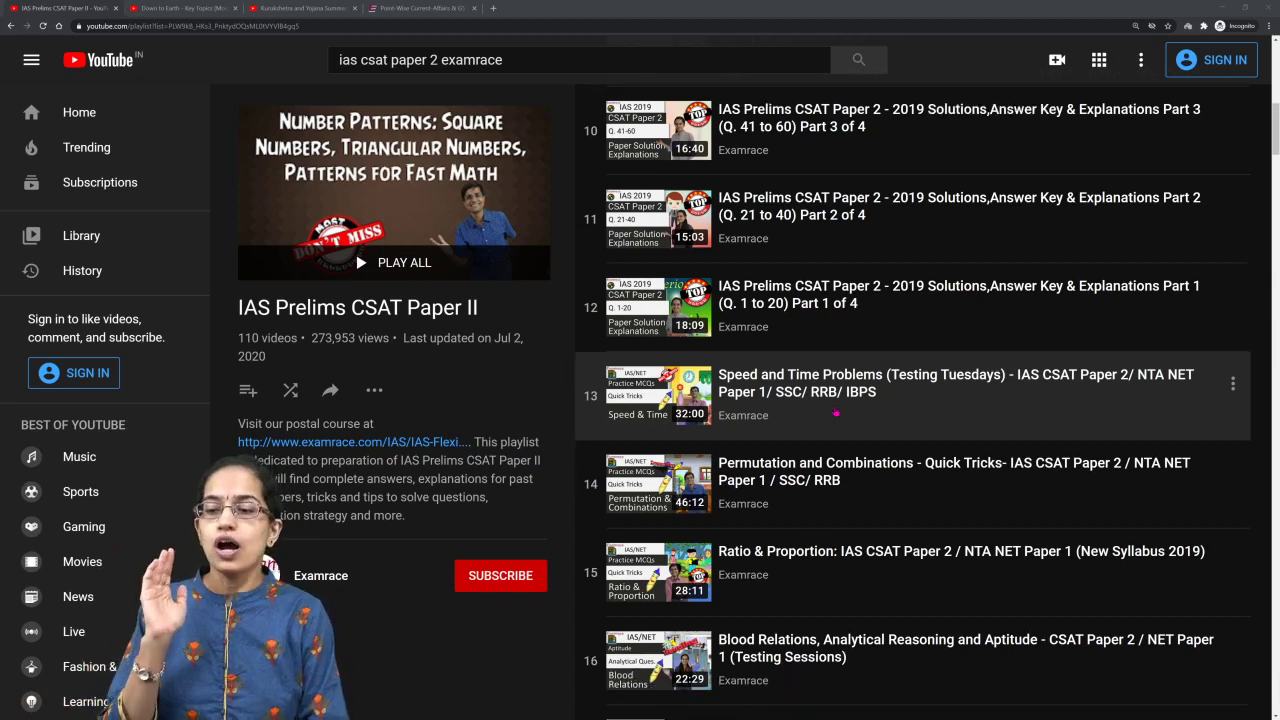
scroll(down, 3)
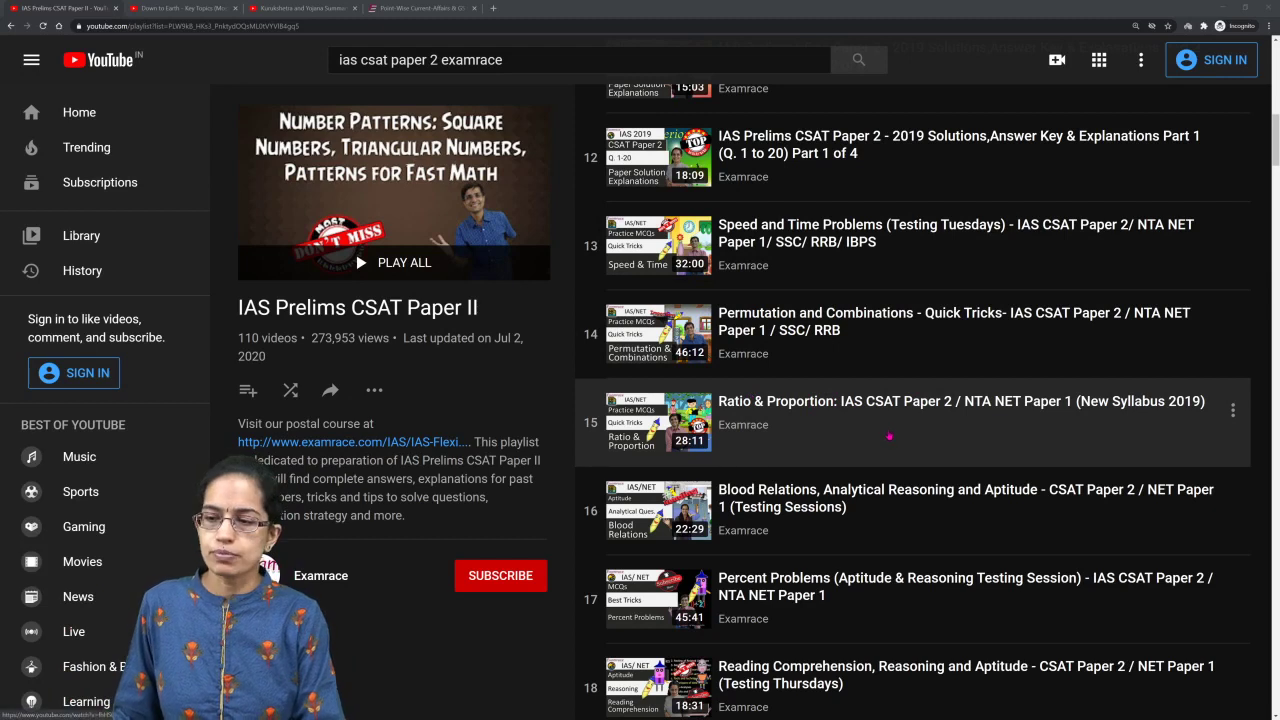
scroll(down, 3)
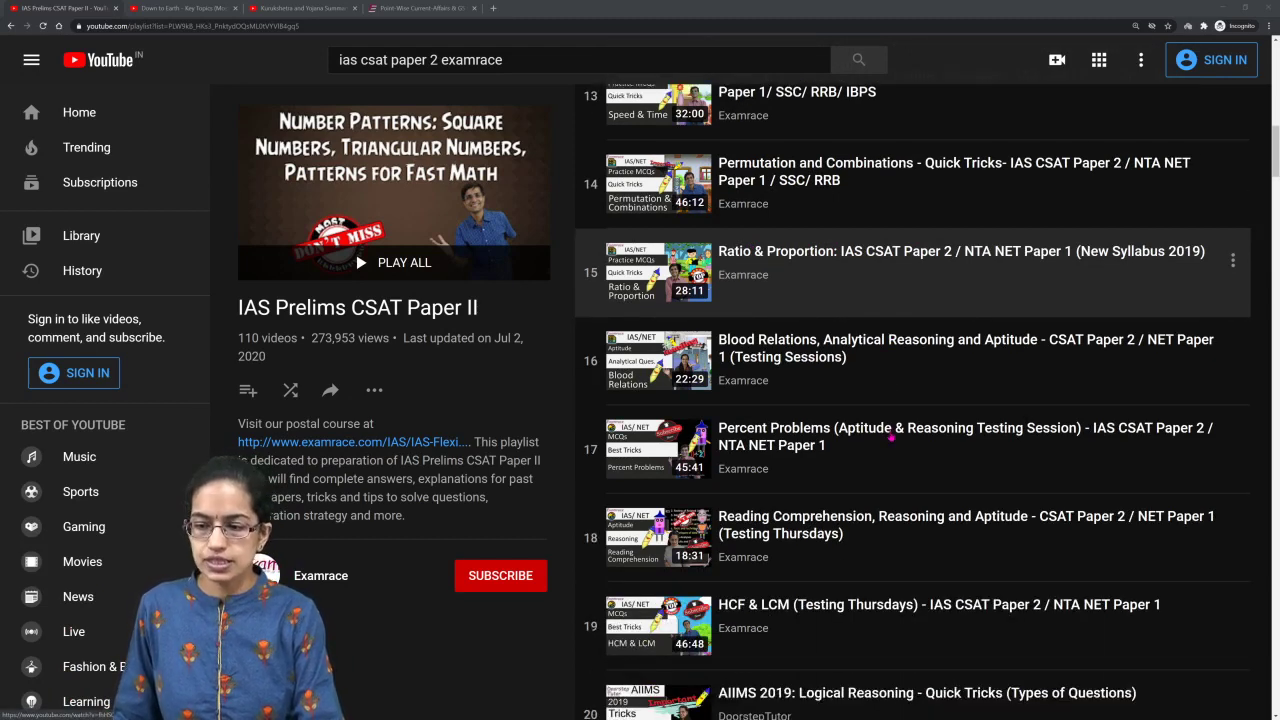
scroll(down, 3)
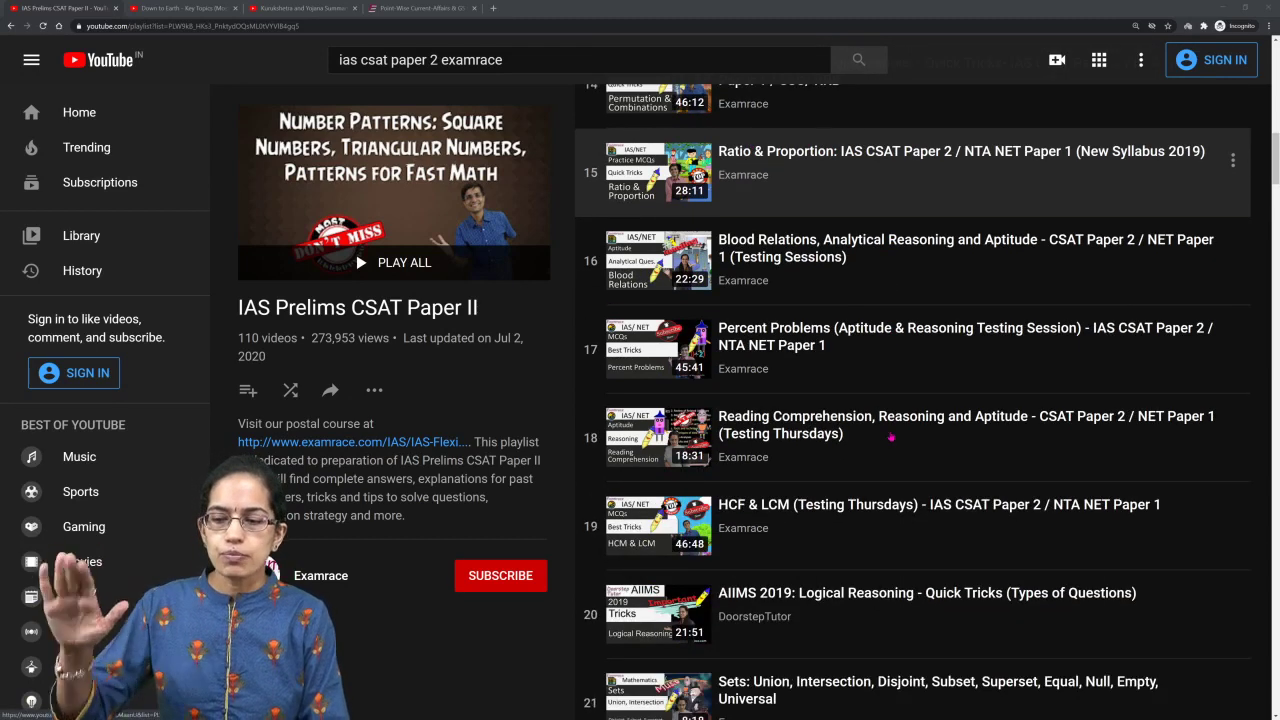